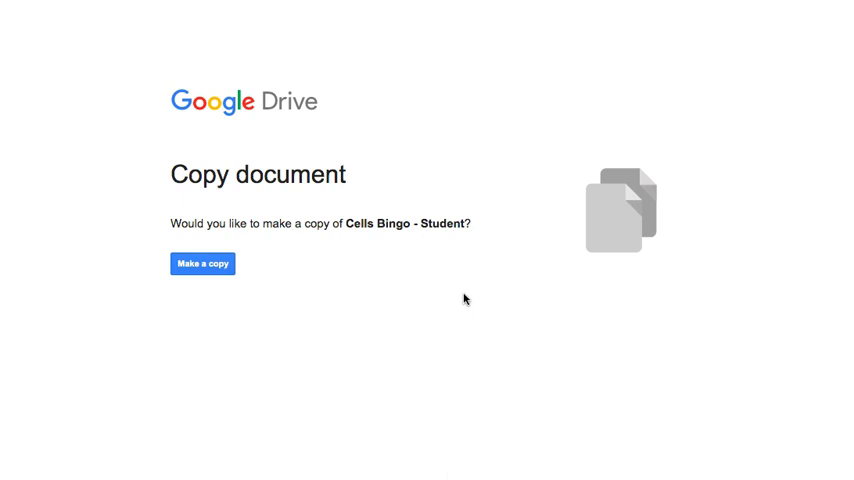
pyautogui.moveTo(180, 234)
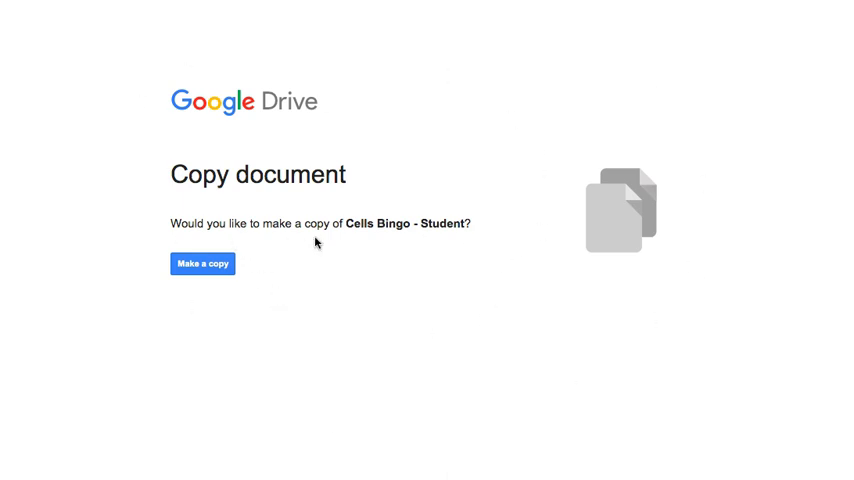
pyautogui.moveTo(334, 278)
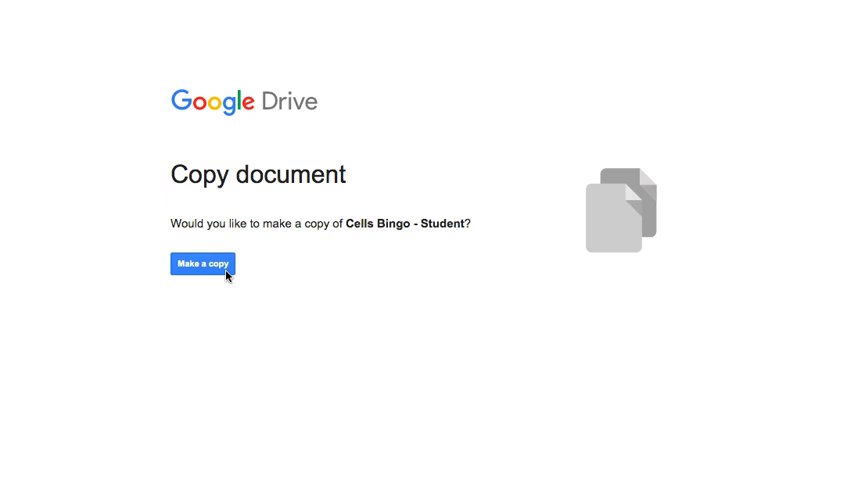
# Step: Make a copy of the Cells Bingo - Student slides in Drive
pyautogui.click(202, 264)
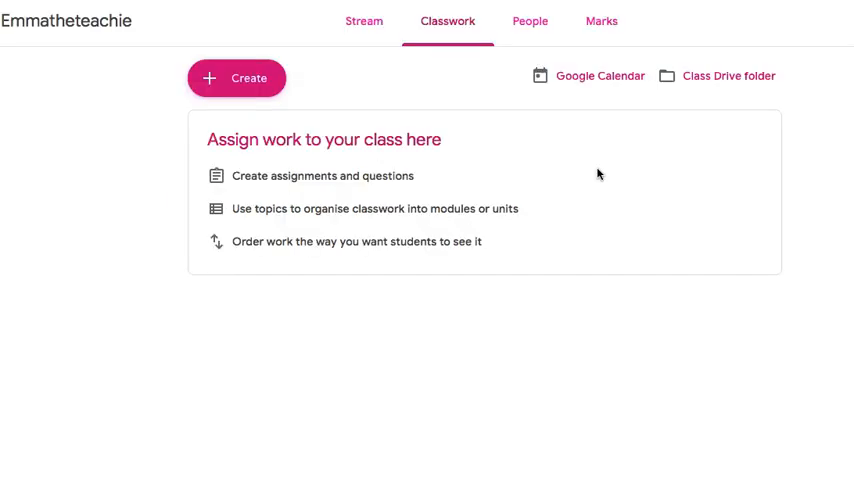
pyautogui.moveTo(448, 36)
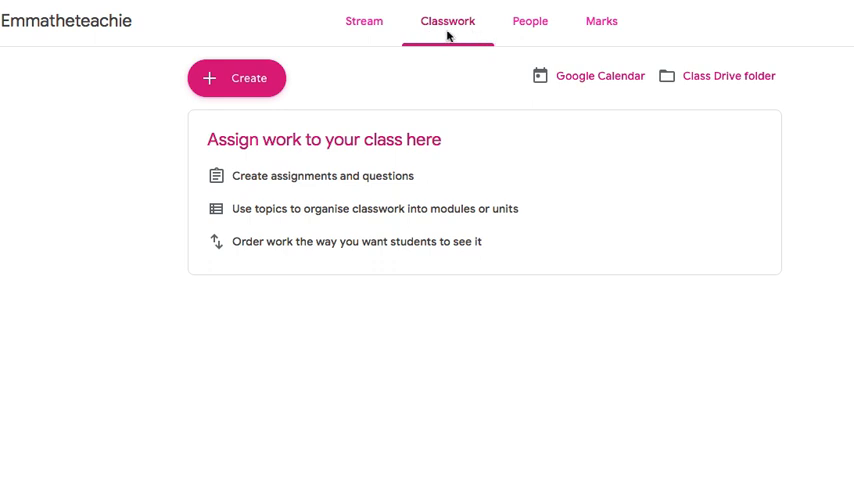
pyautogui.moveTo(448, 116)
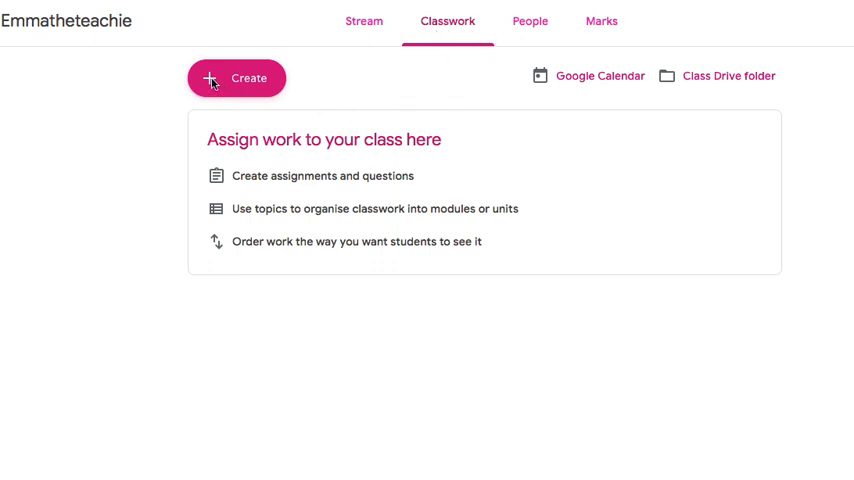
# Step: Bring up the Create menu on the class Classwork page
pyautogui.click(236, 78)
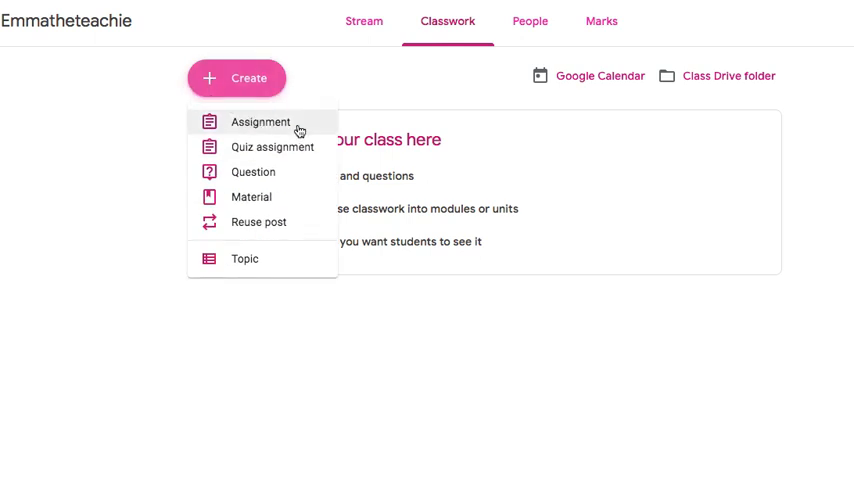
# Step: Start a new assignment and title it 'Cell Bingo'
pyautogui.click(260, 120)
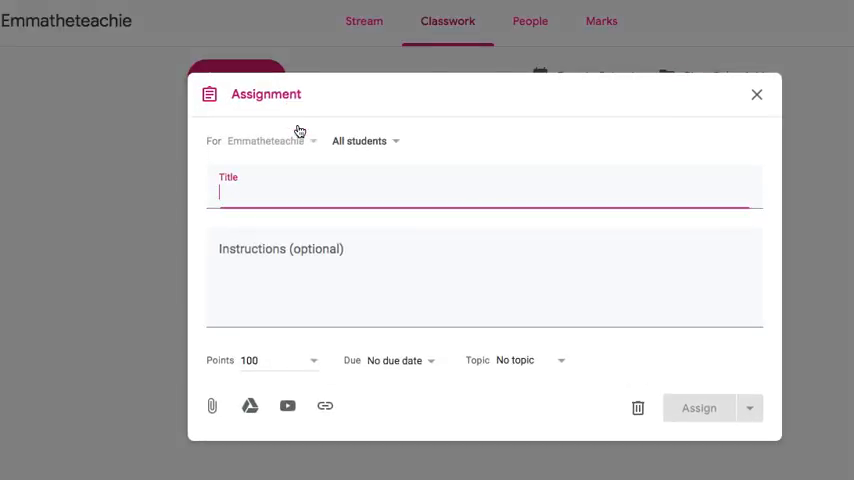
pyautogui.write('Cell Bingo')
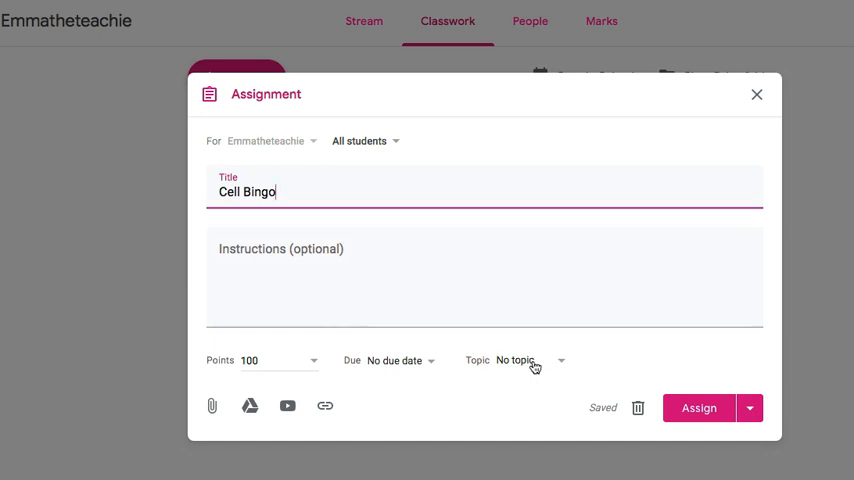
pyautogui.moveTo(250, 404)
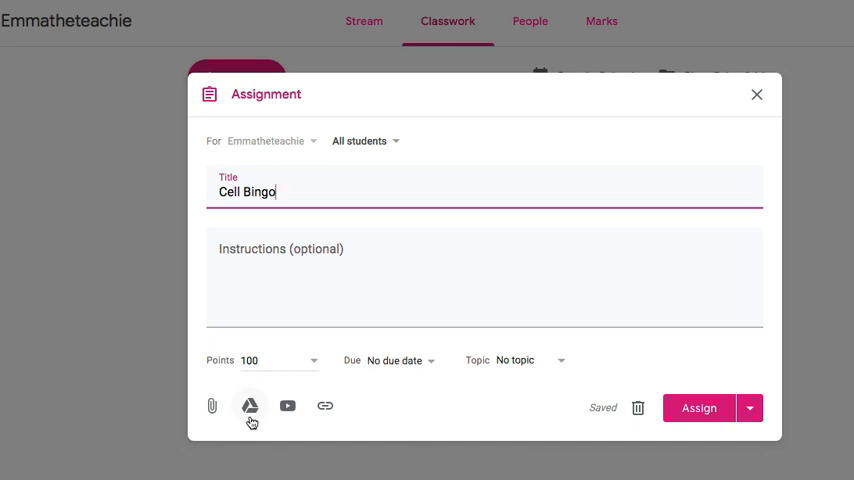
# Step: Attach 'Copy of Cells Bingo - Student' slides from Drive to the assignment
pyautogui.click(250, 404)
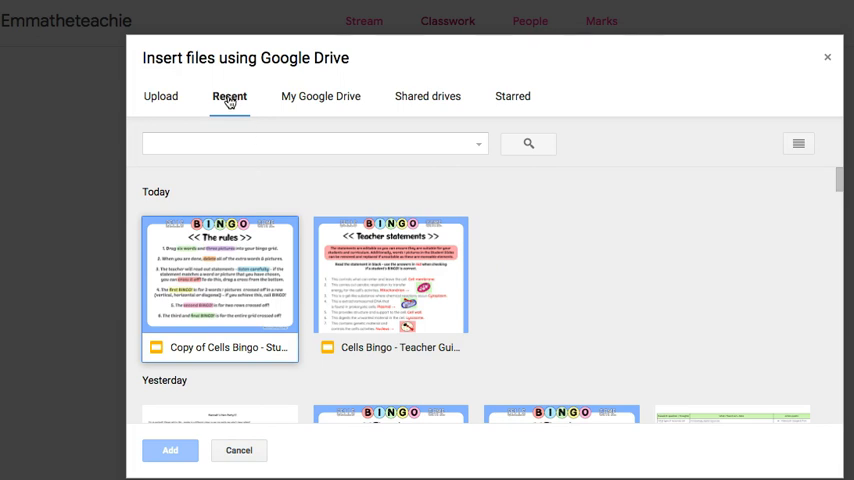
pyautogui.moveTo(320, 96)
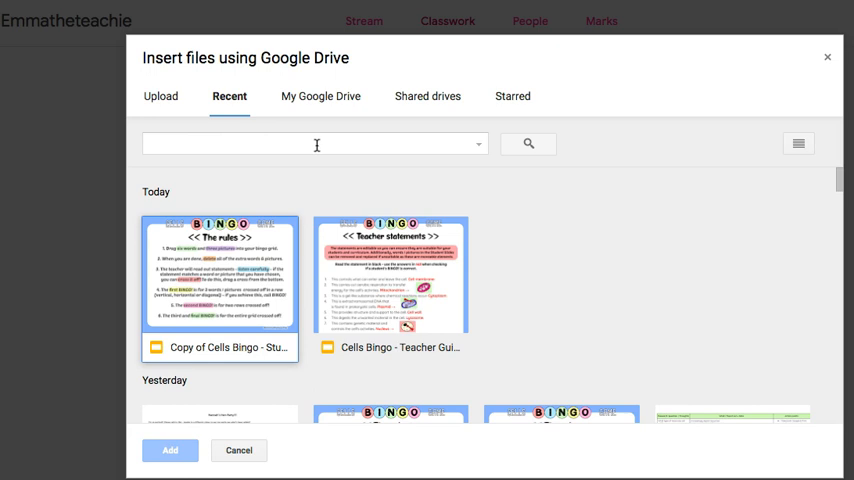
pyautogui.click(220, 276)
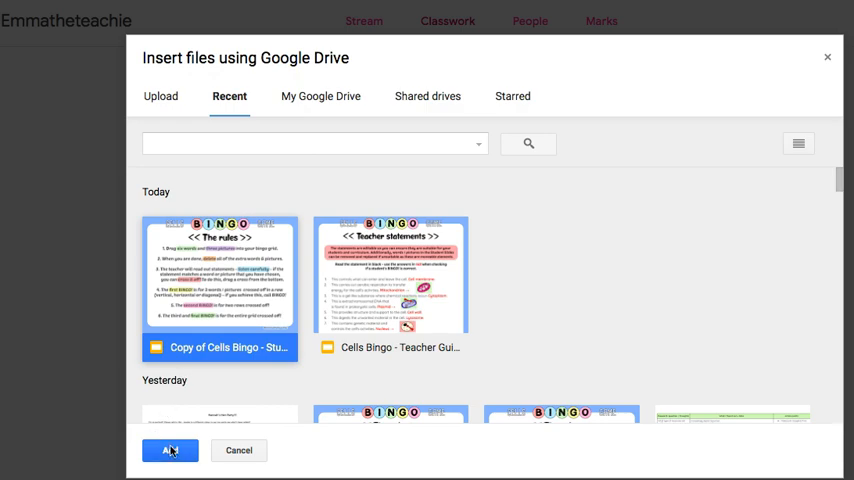
pyautogui.click(170, 450)
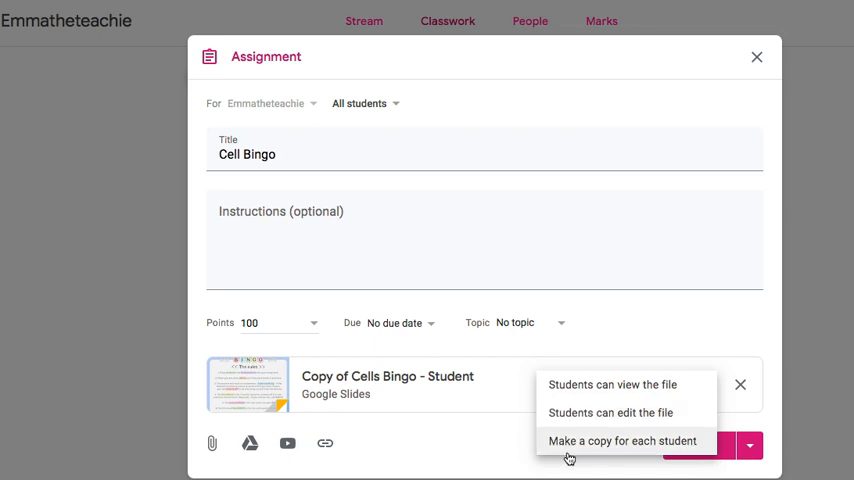
pyautogui.moveTo(648, 452)
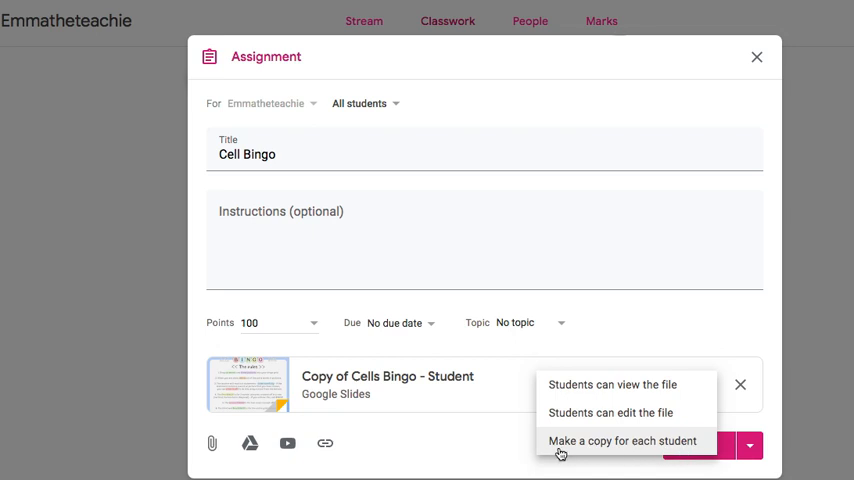
# Step: Set the attached slides to 'Make a copy for each student'
pyautogui.click(622, 440)
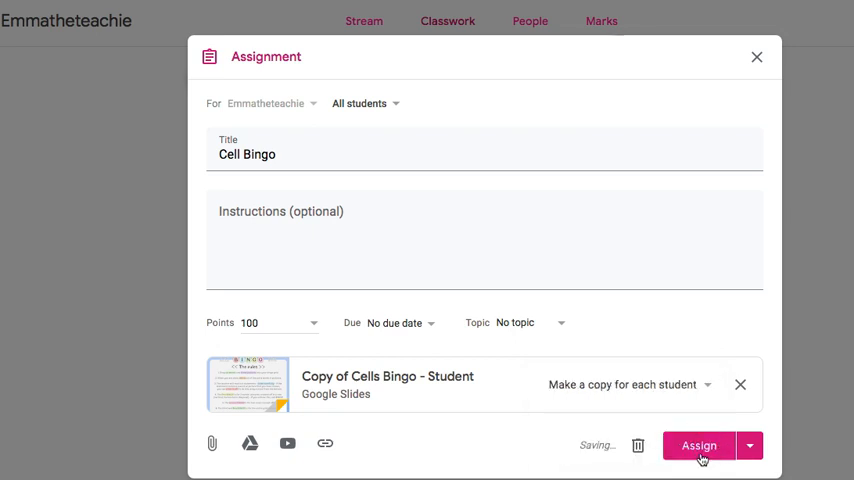
# Step: Assign the Cell Bingo assignment so it posts to the Classwork page
pyautogui.click(698, 444)
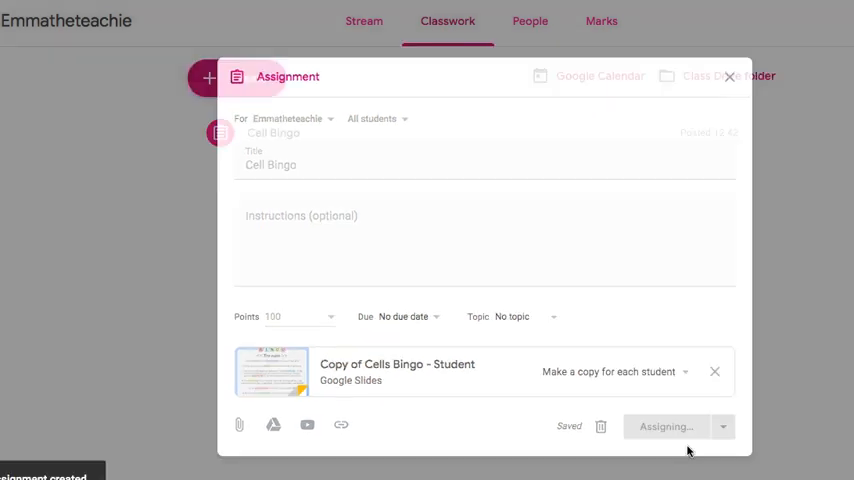
pyautogui.click(664, 426)
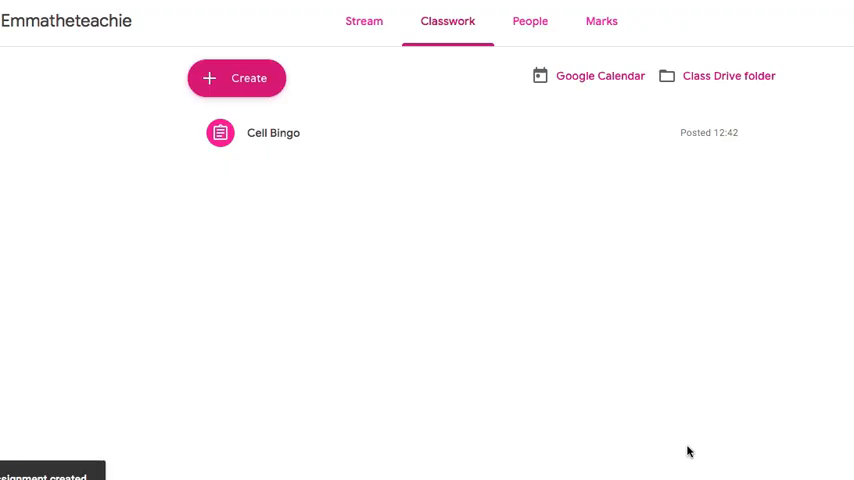
pyautogui.moveTo(260, 152)
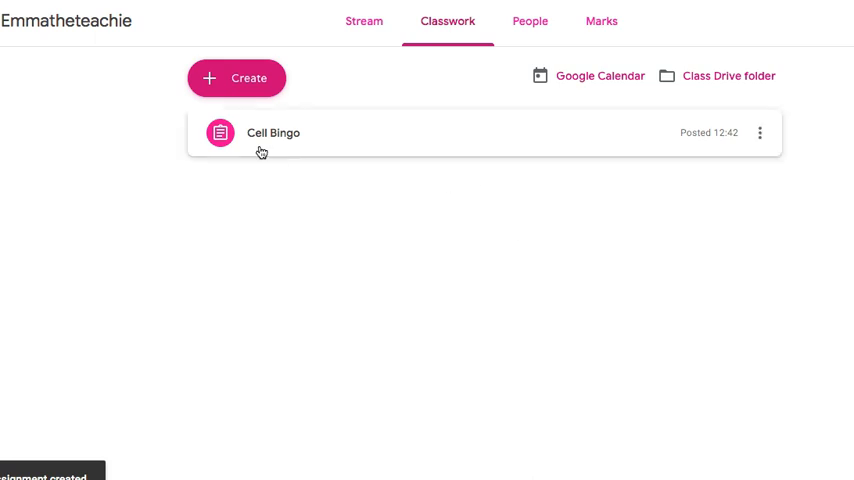